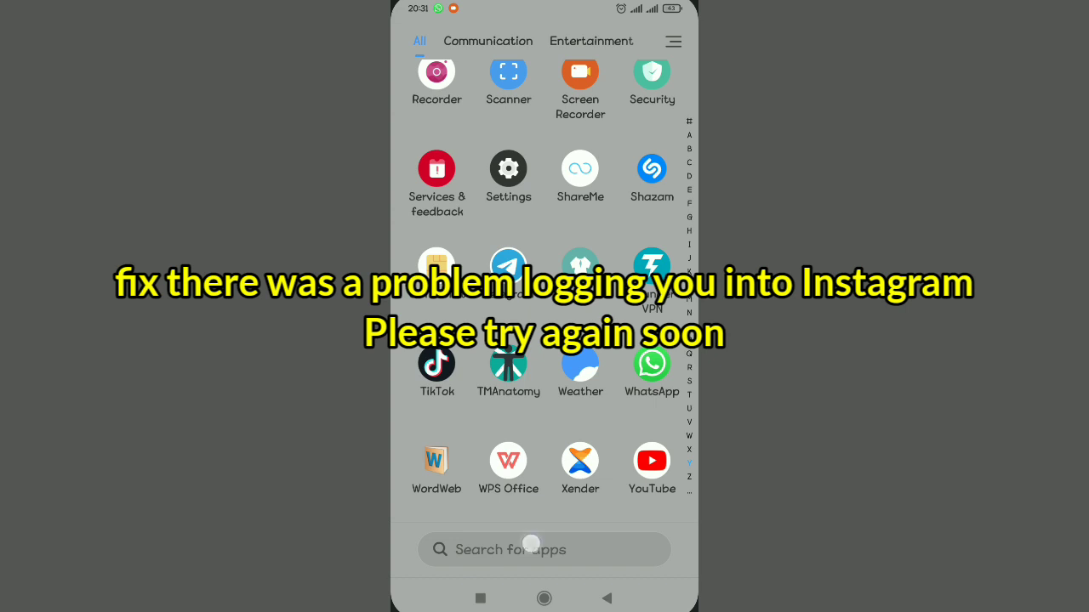
Step: Search the apps for 'In' and bring up Instagram's App info page
{"action": "type", "text": "In"}
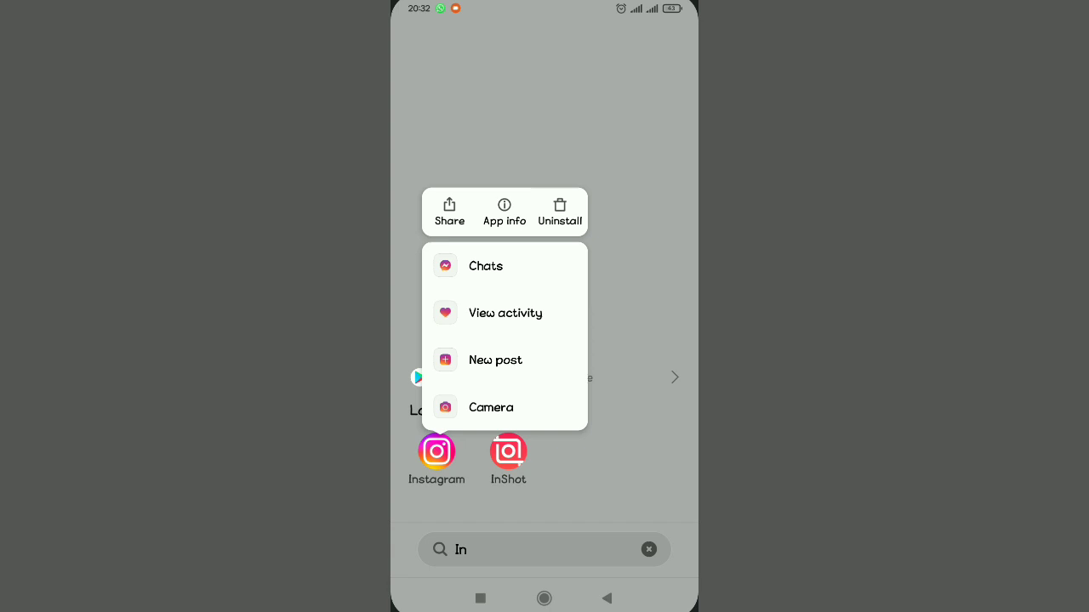
{"action": "left_click", "coordinate": [504, 211]}
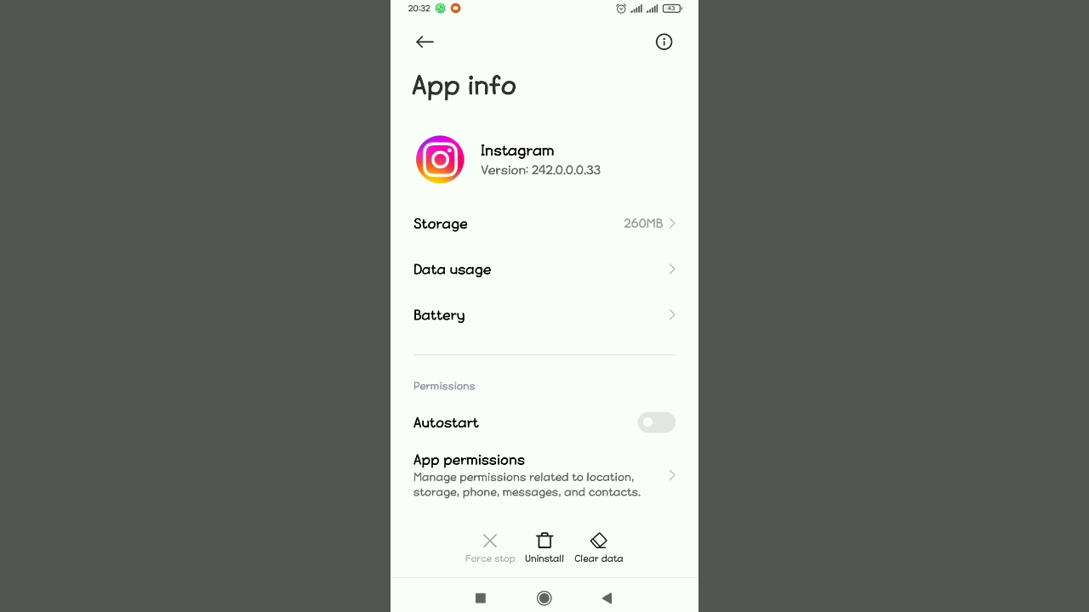
Step: Clear only Instagram's cache via Clear data, confirm, and go Home
{"action": "left_click", "coordinate": [599, 548]}
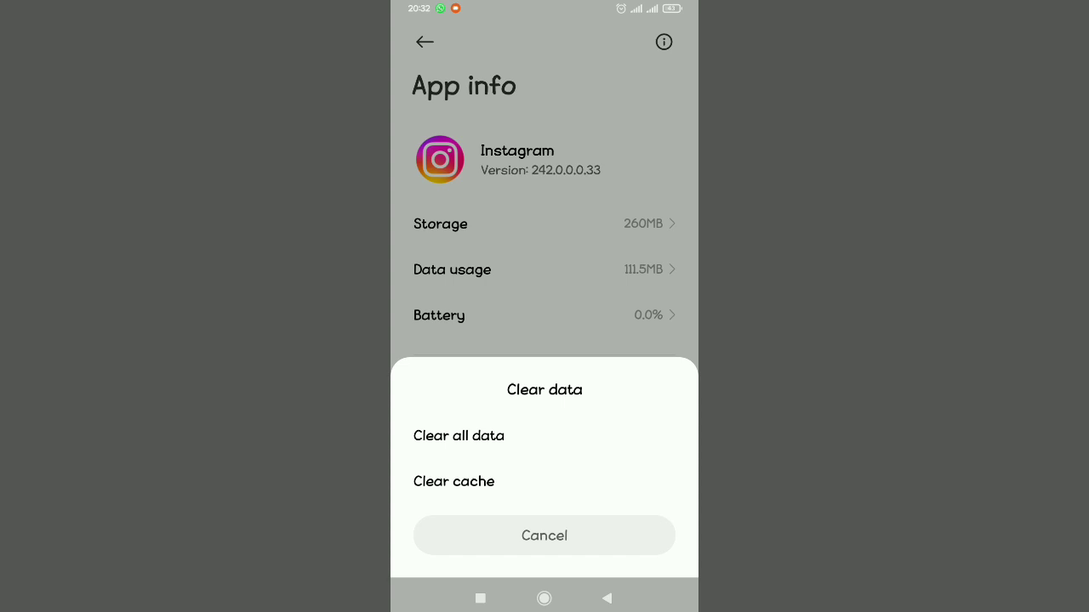
{"action": "left_click", "coordinate": [453, 481]}
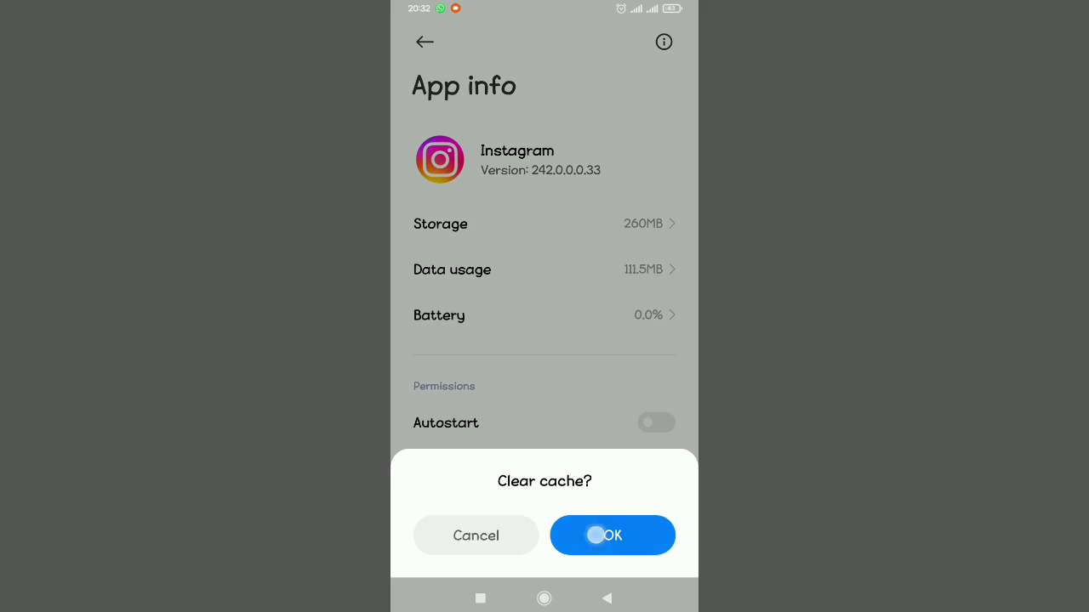
{"action": "left_click", "coordinate": [612, 534]}
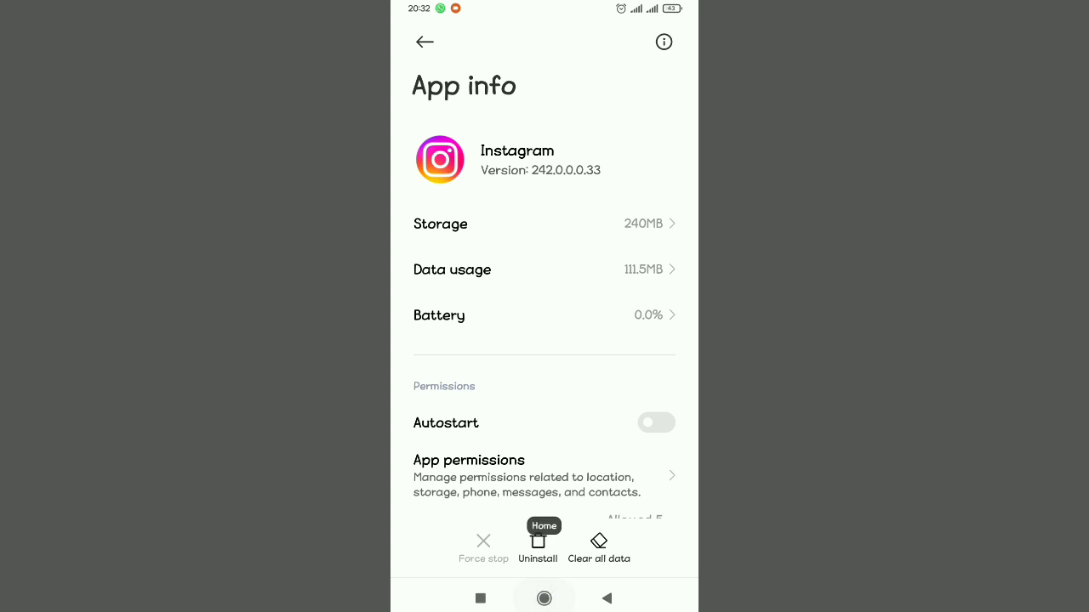
{"action": "left_click", "coordinate": [545, 599]}
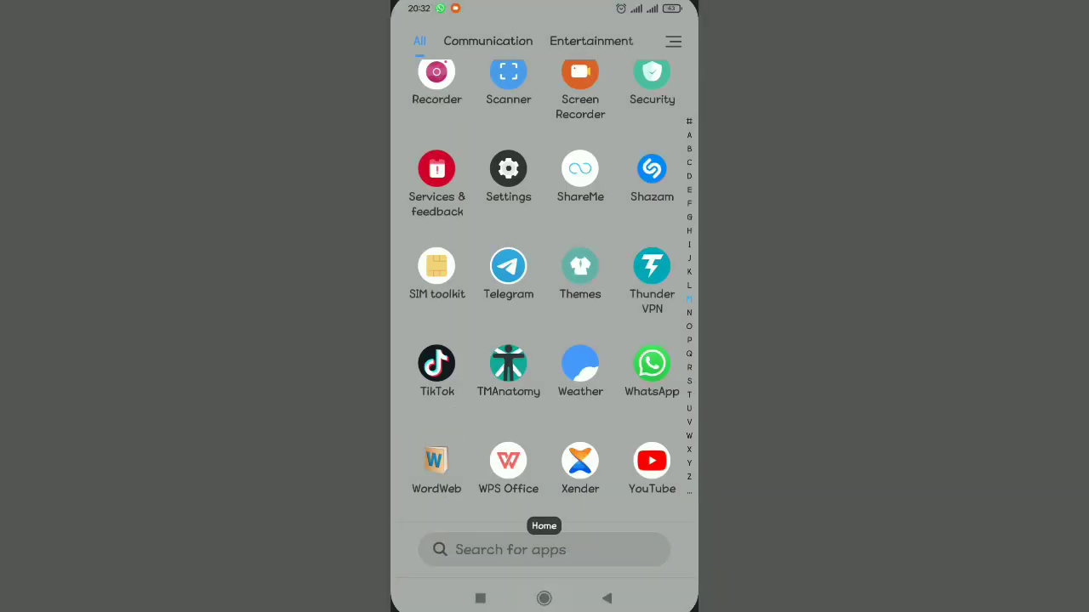
Step: Locate Play Store in the app list and show its App info page
{"action": "scroll", "scroll_direction": "down", "scroll_amount": 3}
{"action": "type", "text": "P"}
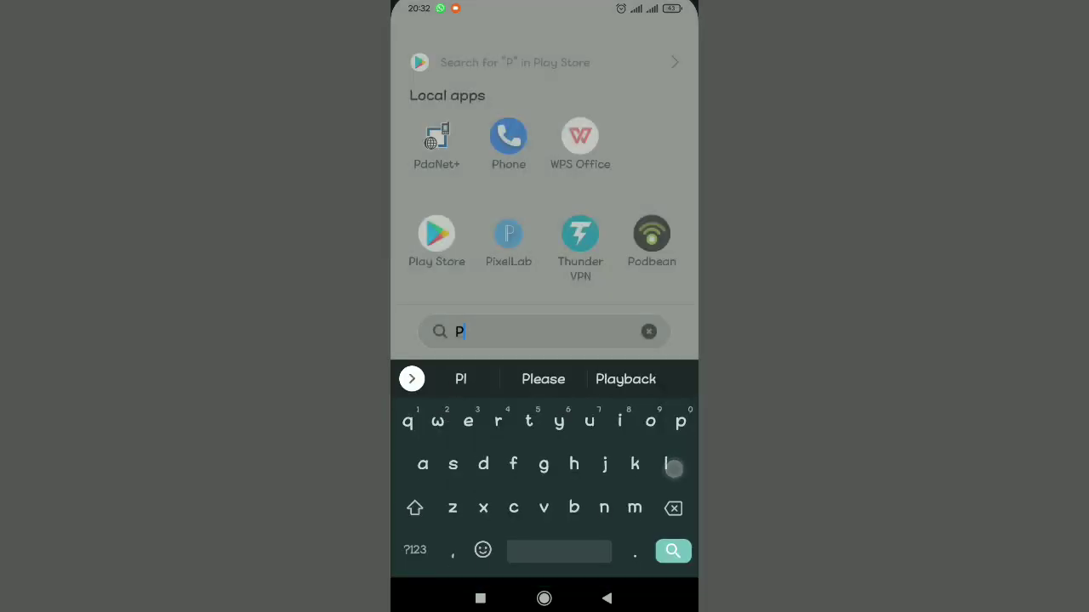
{"action": "left_click", "coordinate": [436, 231]}
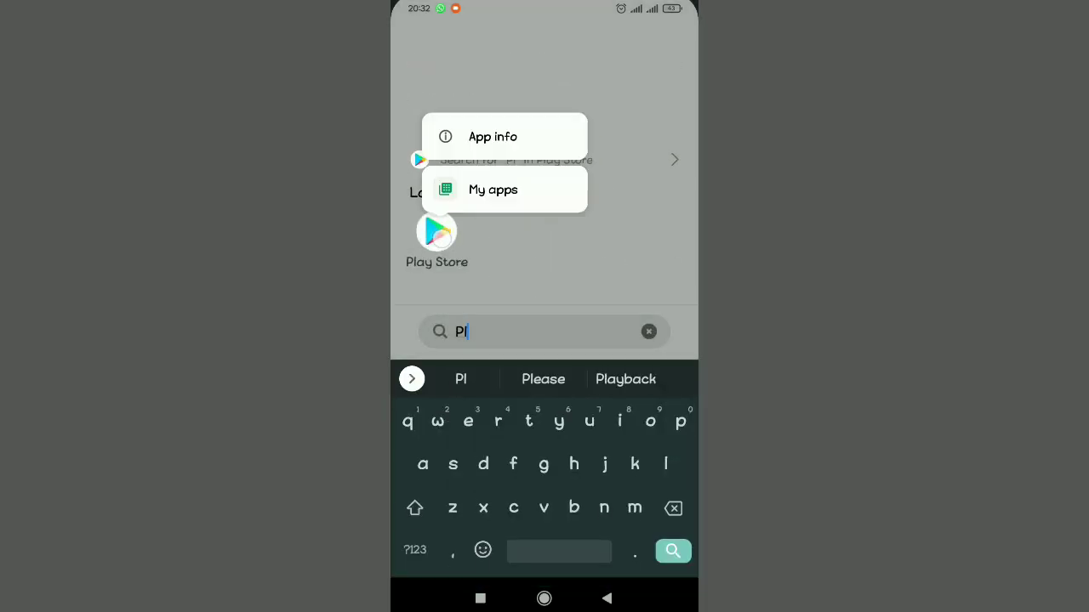
{"action": "left_click", "coordinate": [492, 136]}
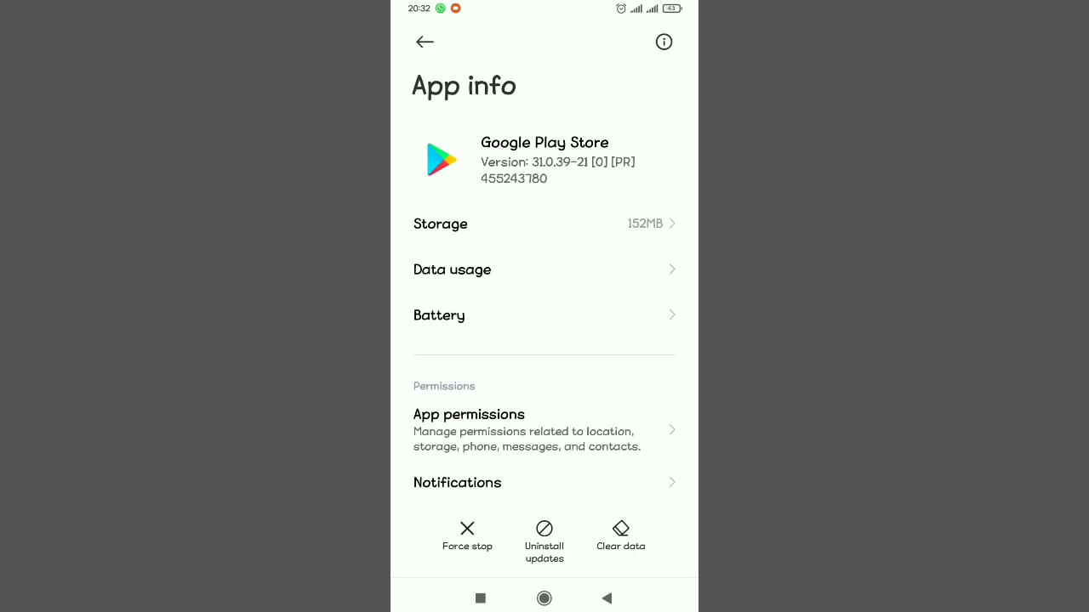
Step: Clear only the Play Store cache from its Clear data options
{"action": "left_click", "coordinate": [466, 536]}
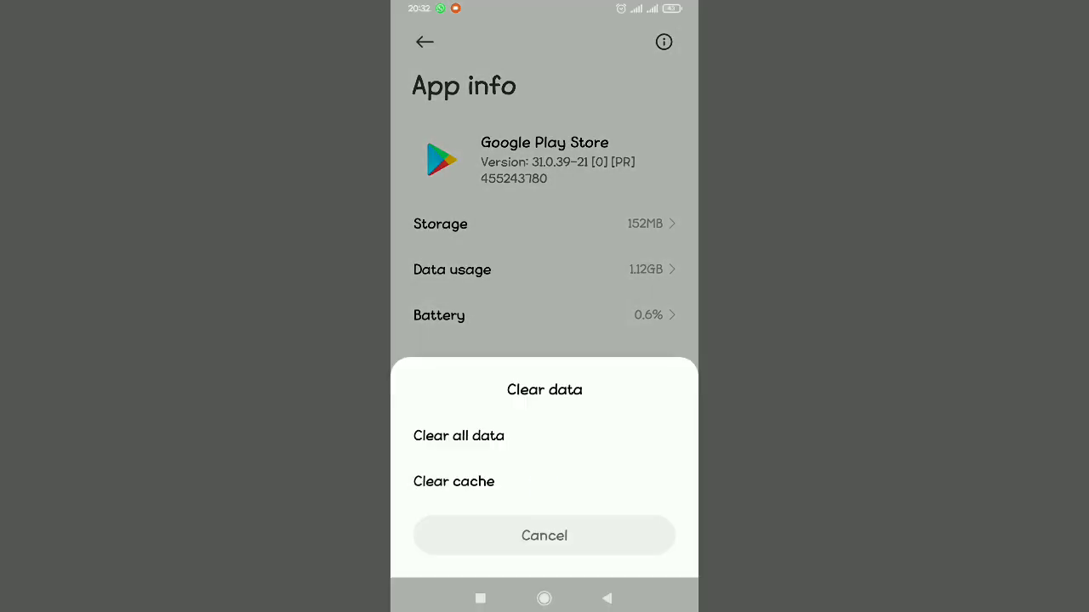
{"action": "left_click", "coordinate": [452, 479]}
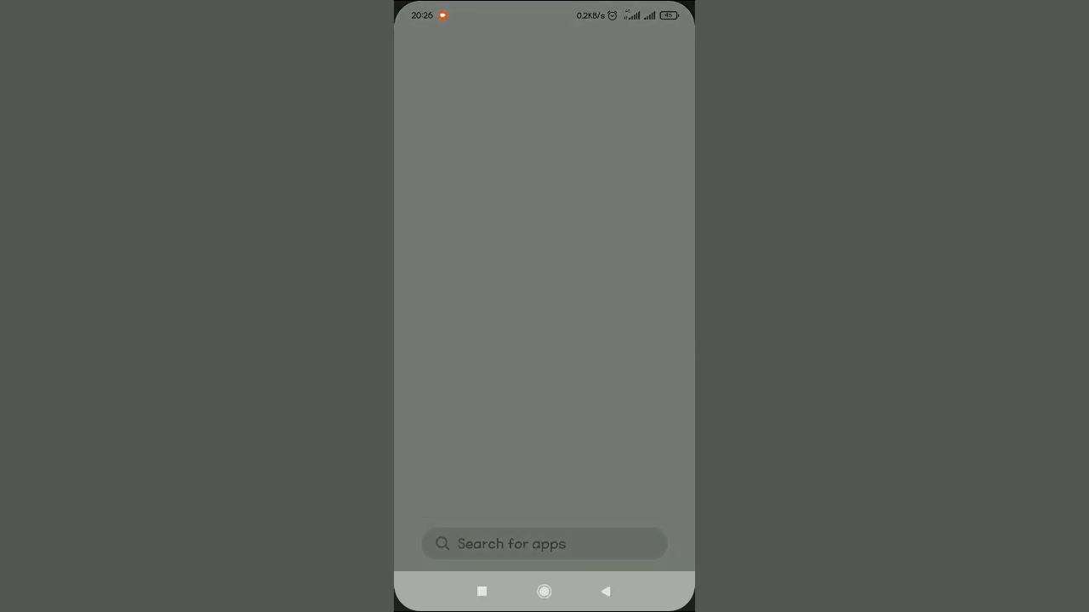
Step: Launch Play Store via 'Pl' and select 'instagram' from the search history
{"action": "type", "text": "Pl"}
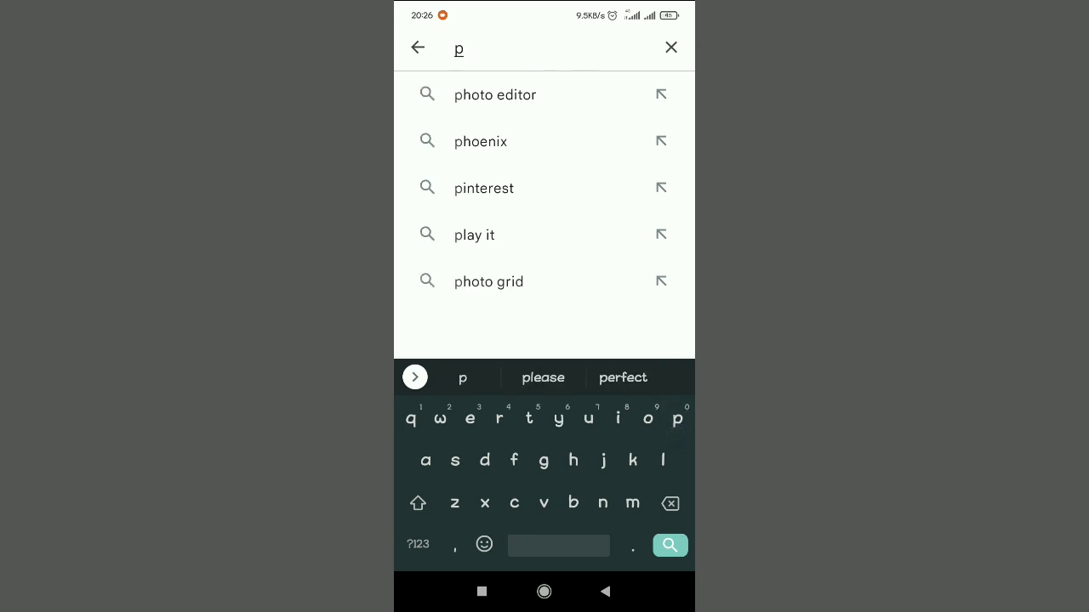
{"action": "left_click", "coordinate": [670, 48]}
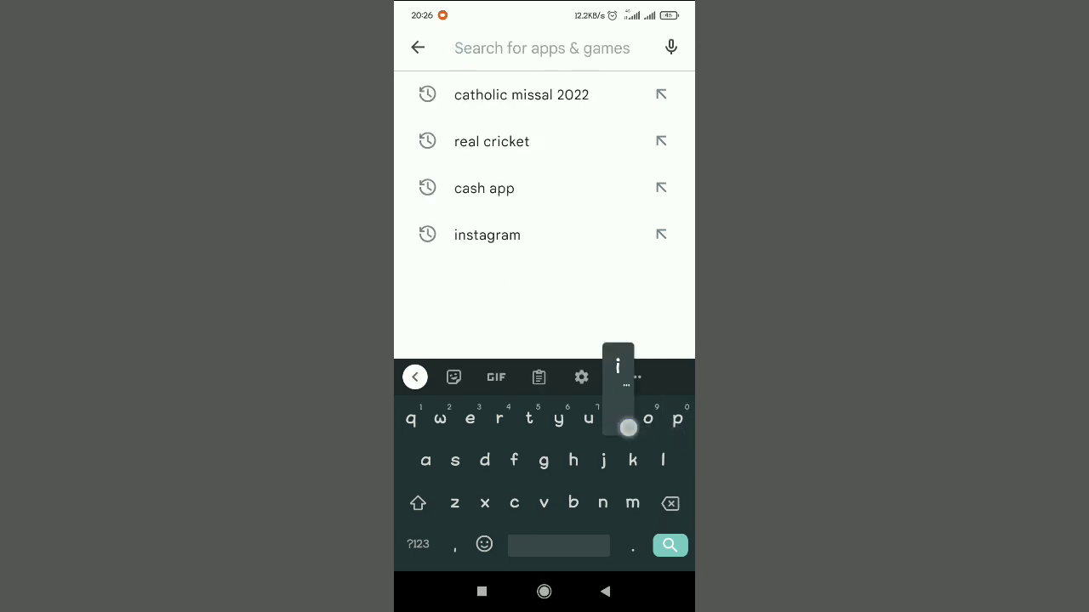
{"action": "left_click", "coordinate": [486, 235]}
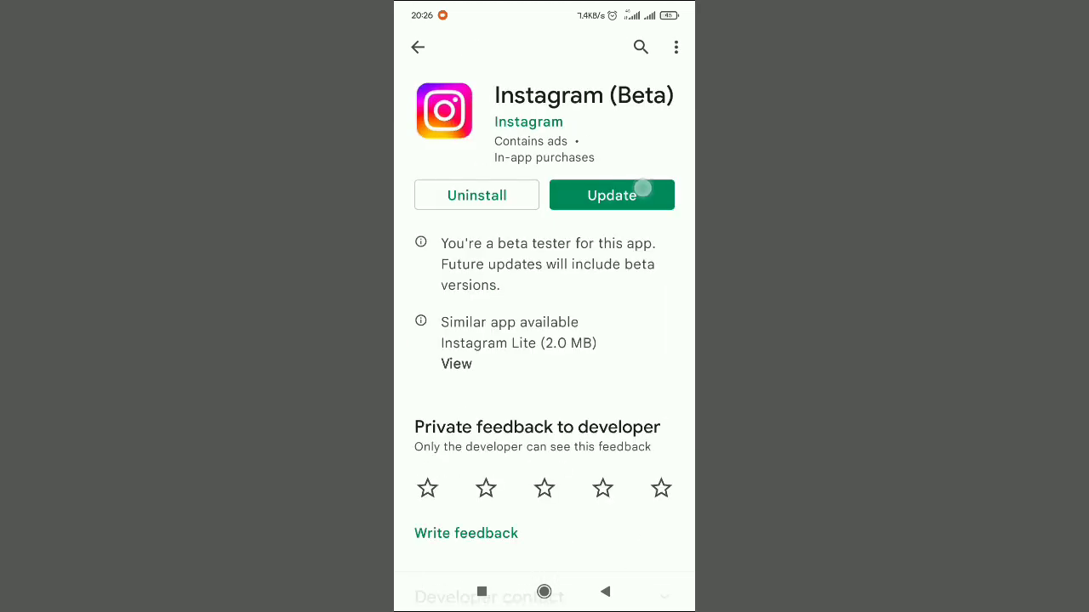
Step: Update Instagram (Beta) and launch it once the update finishes
{"action": "left_click", "coordinate": [612, 194]}
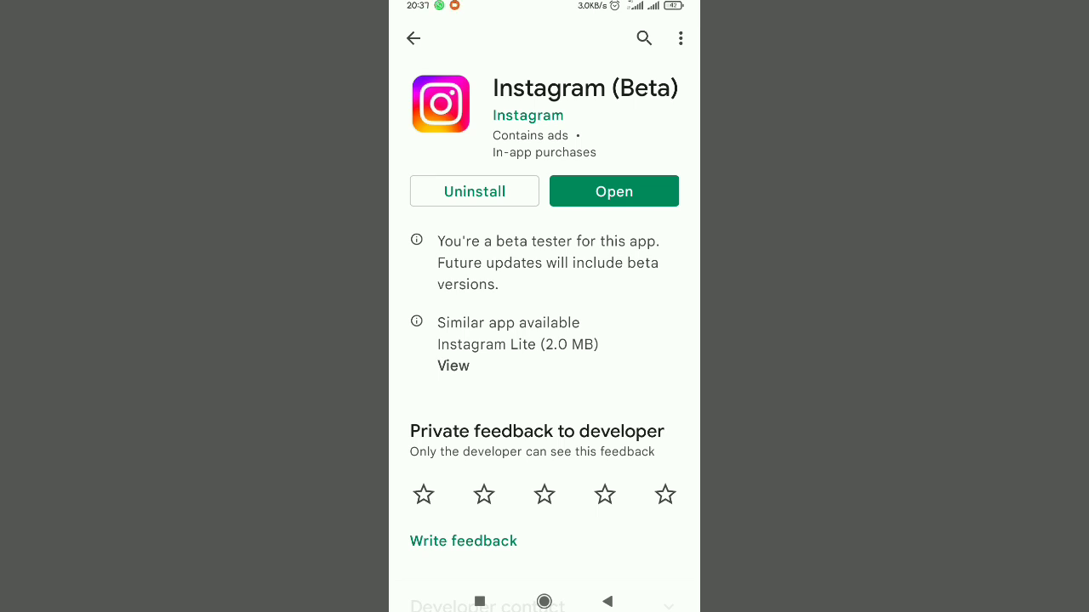
{"action": "left_click", "coordinate": [613, 190]}
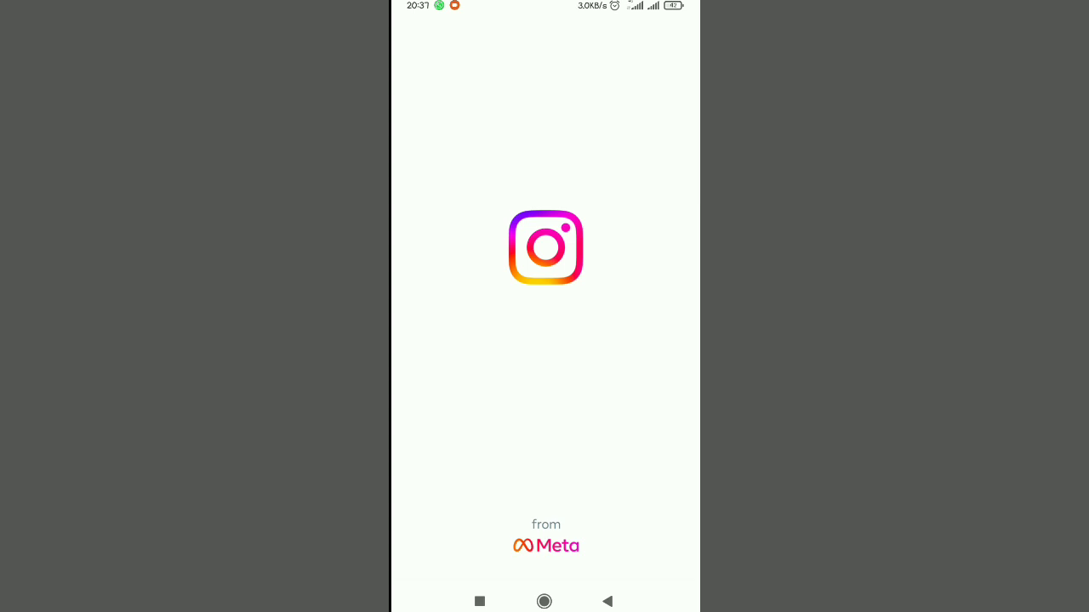